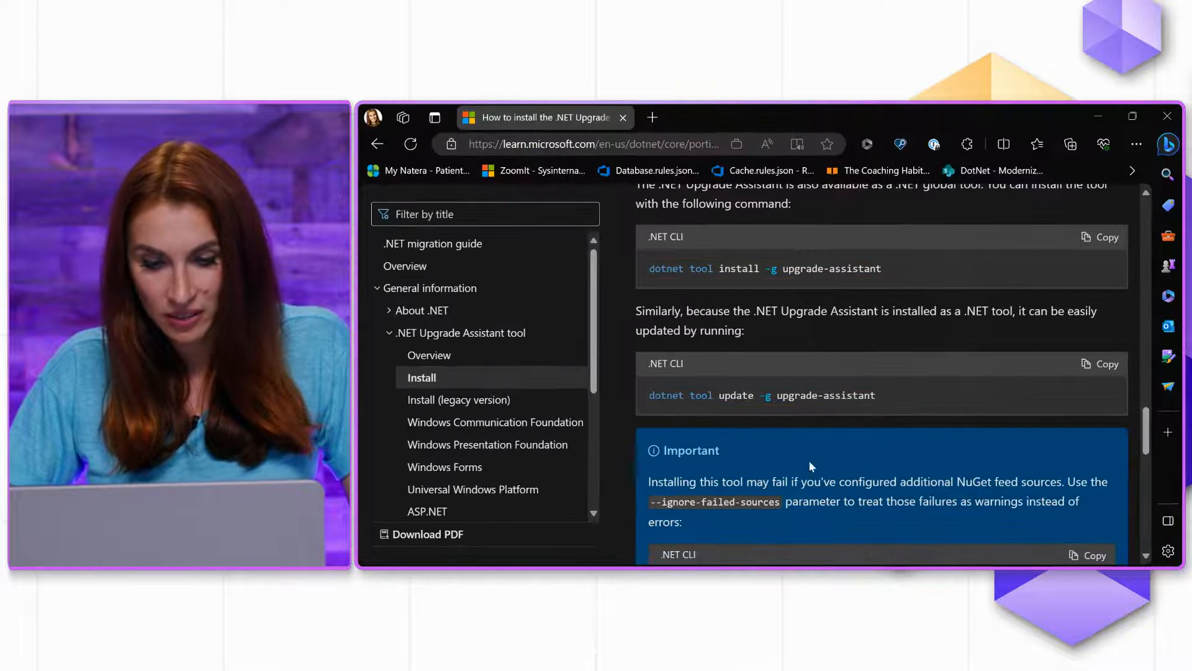
# Switch from the Edge install page to the Windows Terminal session in D:\cmd-tool-demo.
pyautogui.click(851, 549)
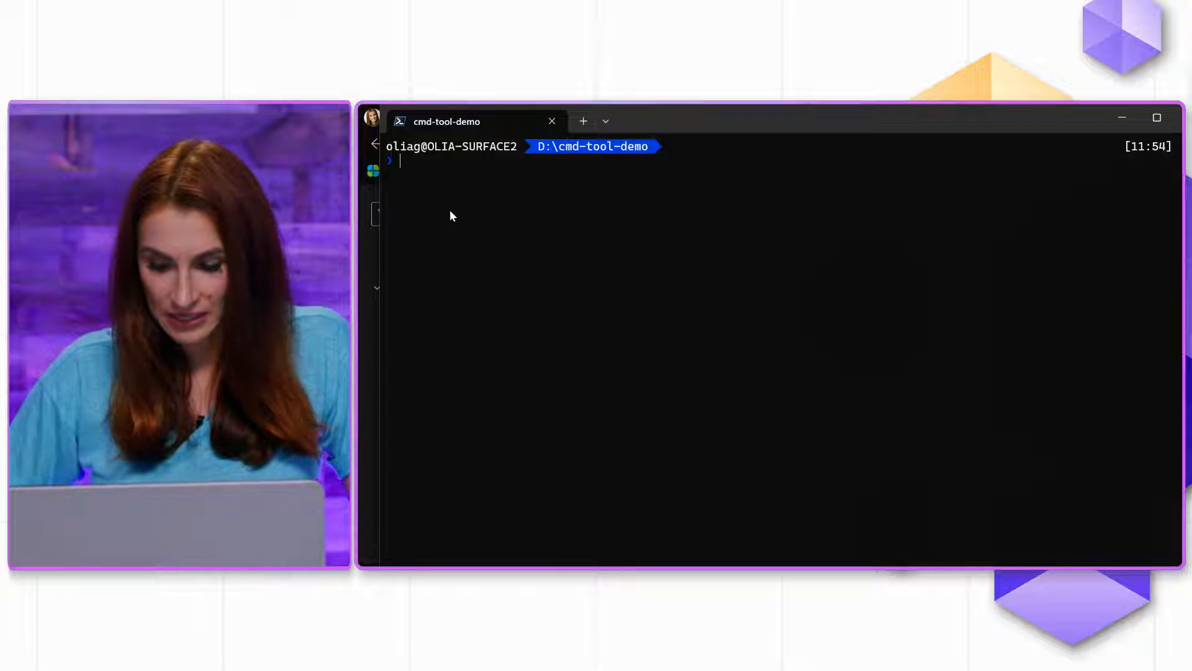
# Run upgrade-assistant to review its usage help, then retype upgrade-assistant at the new prompt.
pyautogui.write('upgrade-assistant')
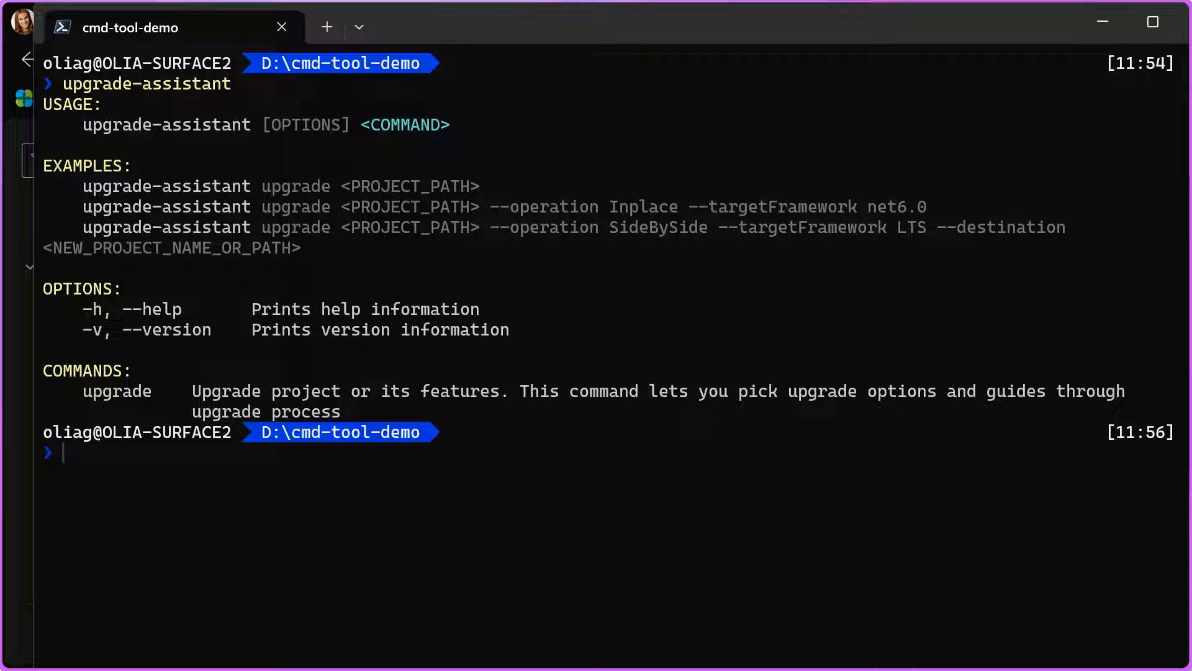
pyautogui.moveTo(205, 148)
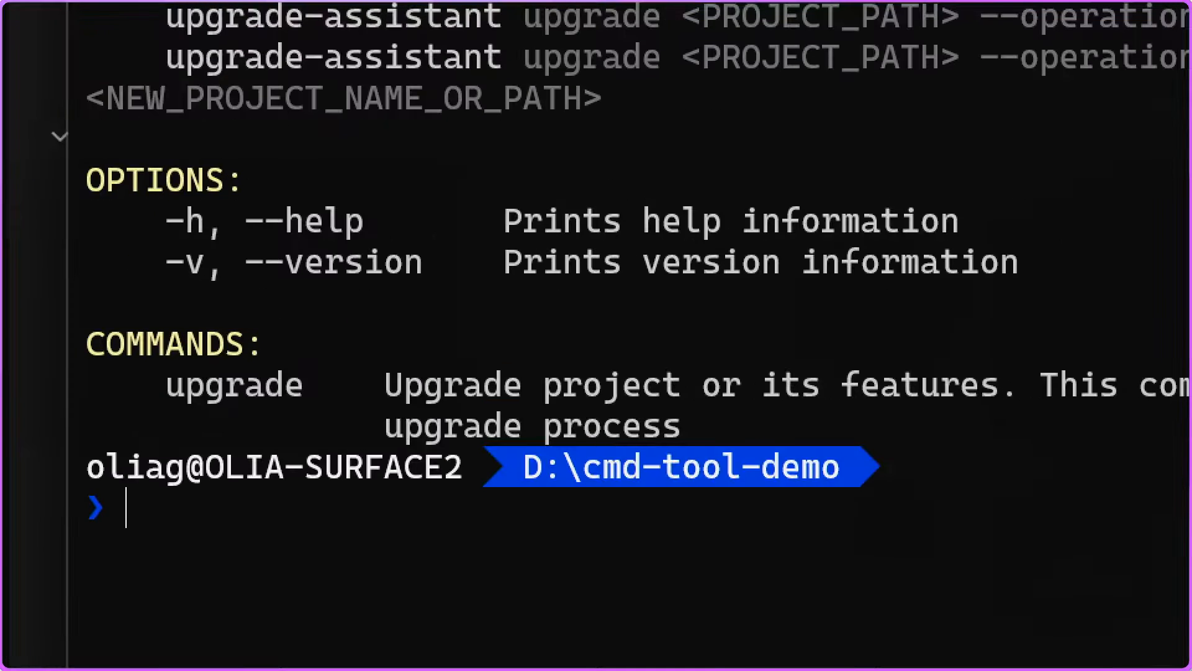
pyautogui.scroll(3)
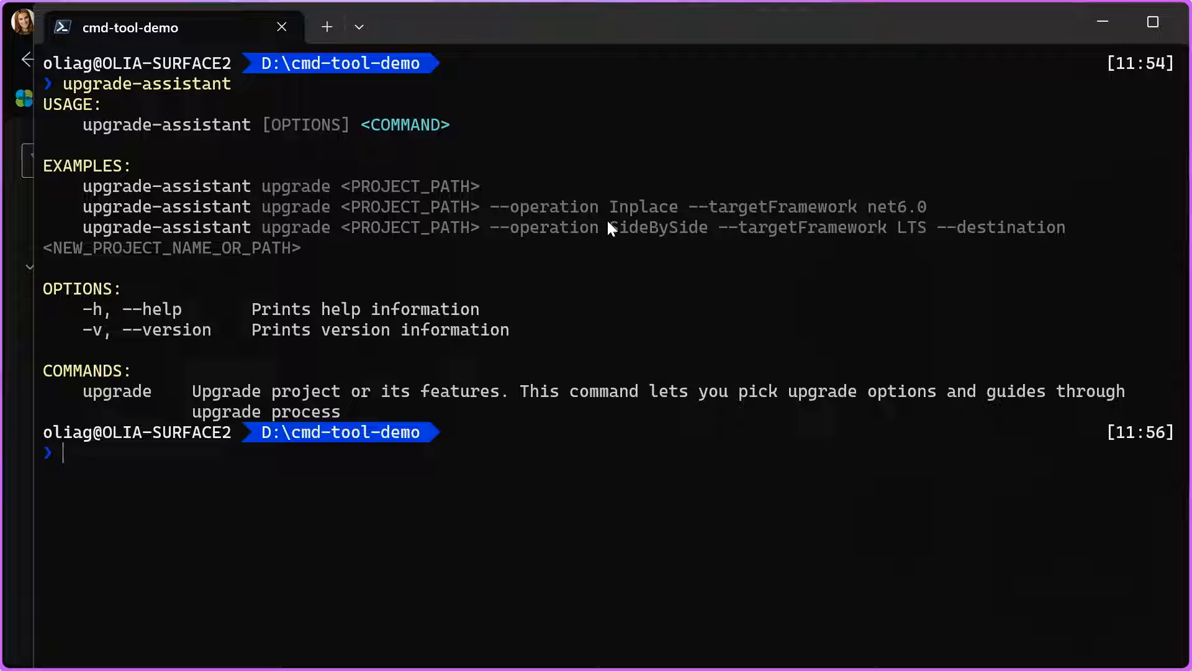
pyautogui.write('upgrade-assistant')
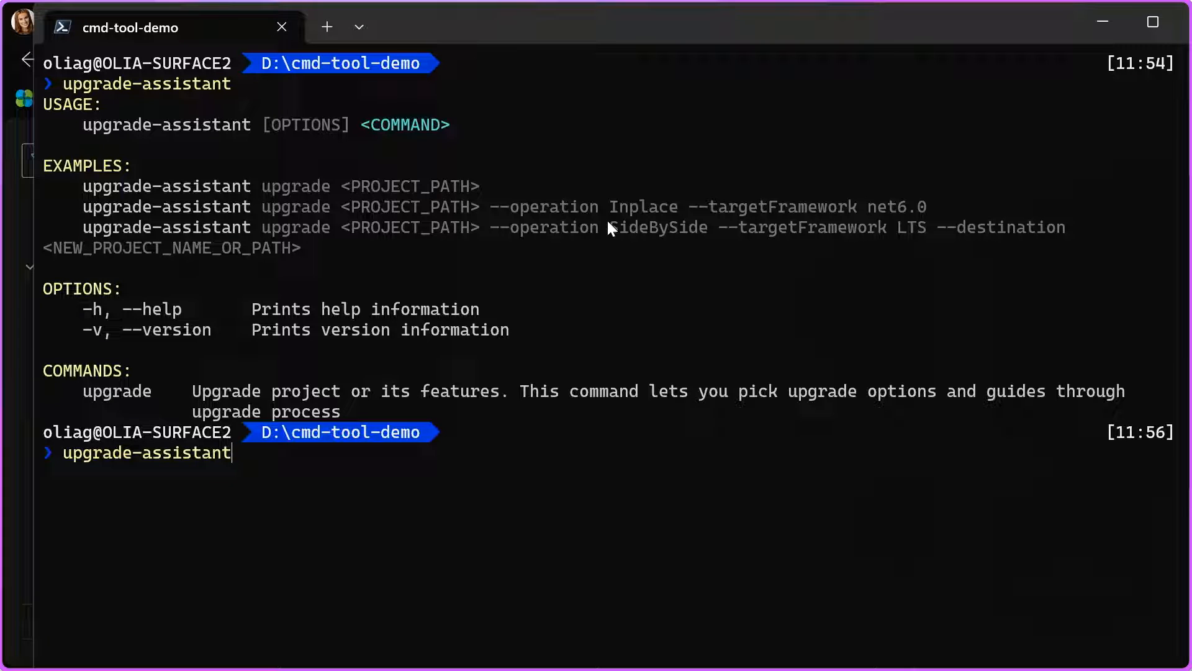
pyautogui.press('alt+tab')
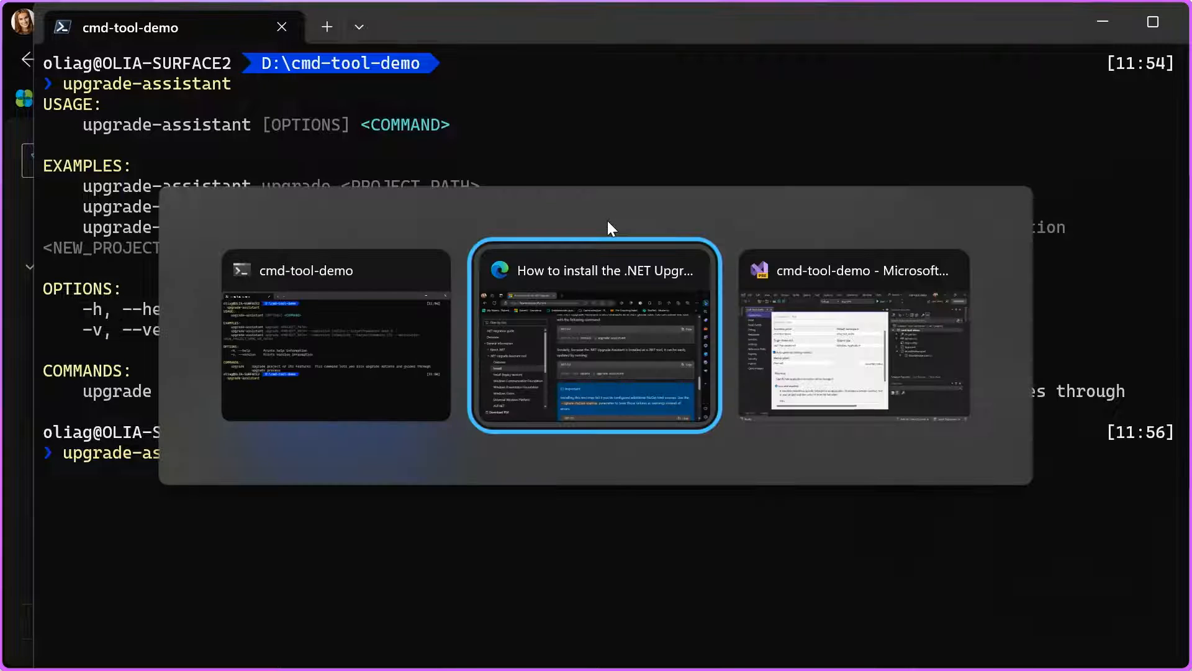
pyautogui.click(854, 335)
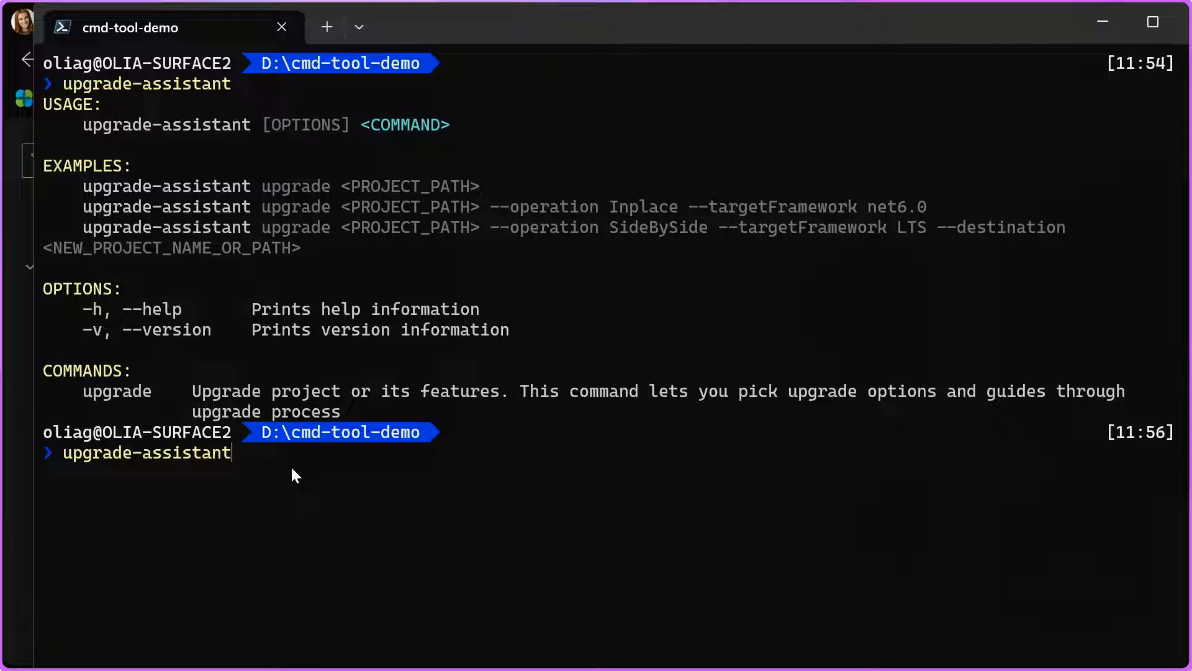
pyautogui.moveTo(253, 443)
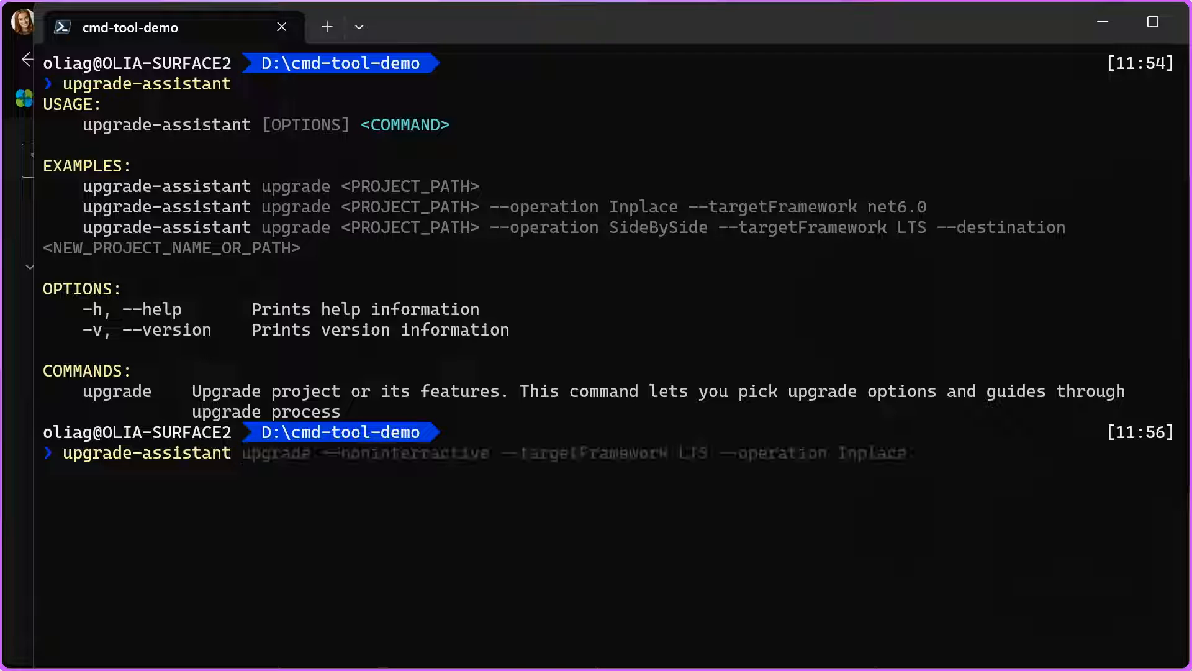
pyautogui.moveTo(403, 458)
pyautogui.write(' upgrade')
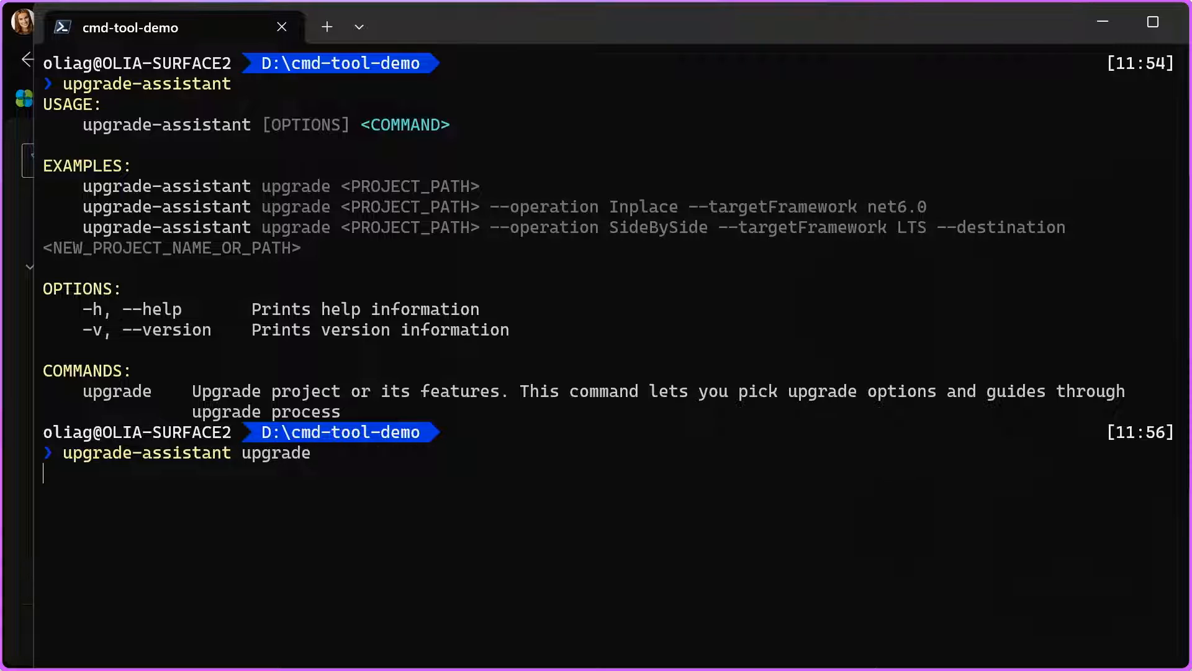
# Launch the upgrade and pick In-place project upgrade over side-by-side for cmd-tool-demo.
pyautogui.press('Return')
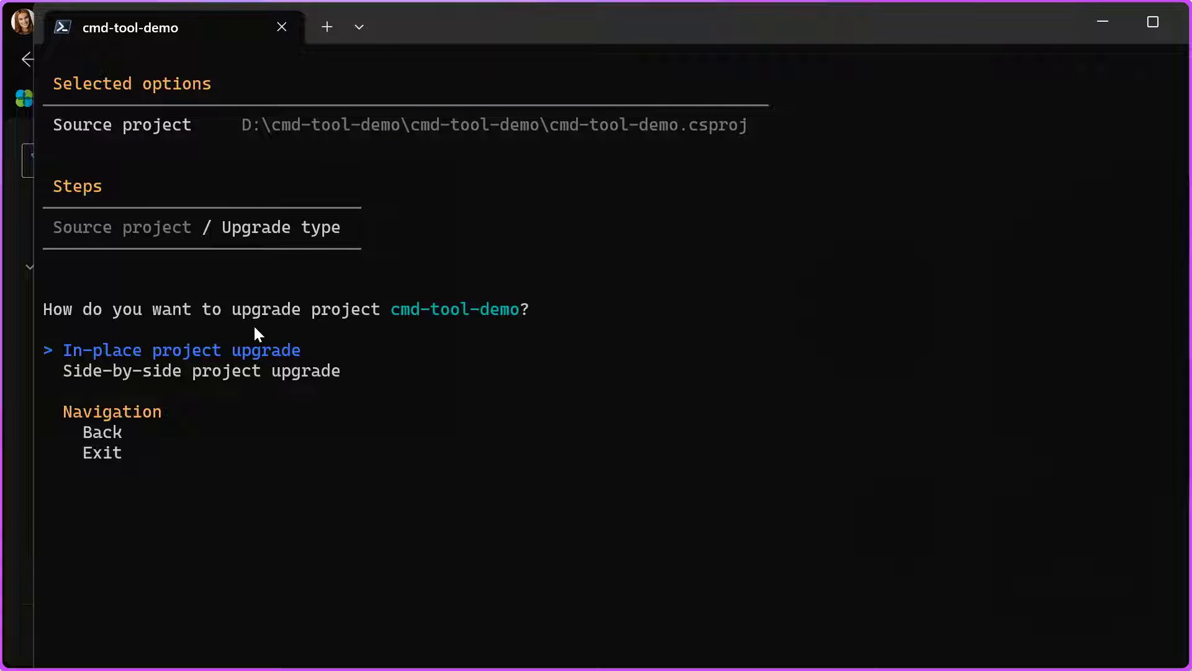
pyautogui.moveTo(338, 354)
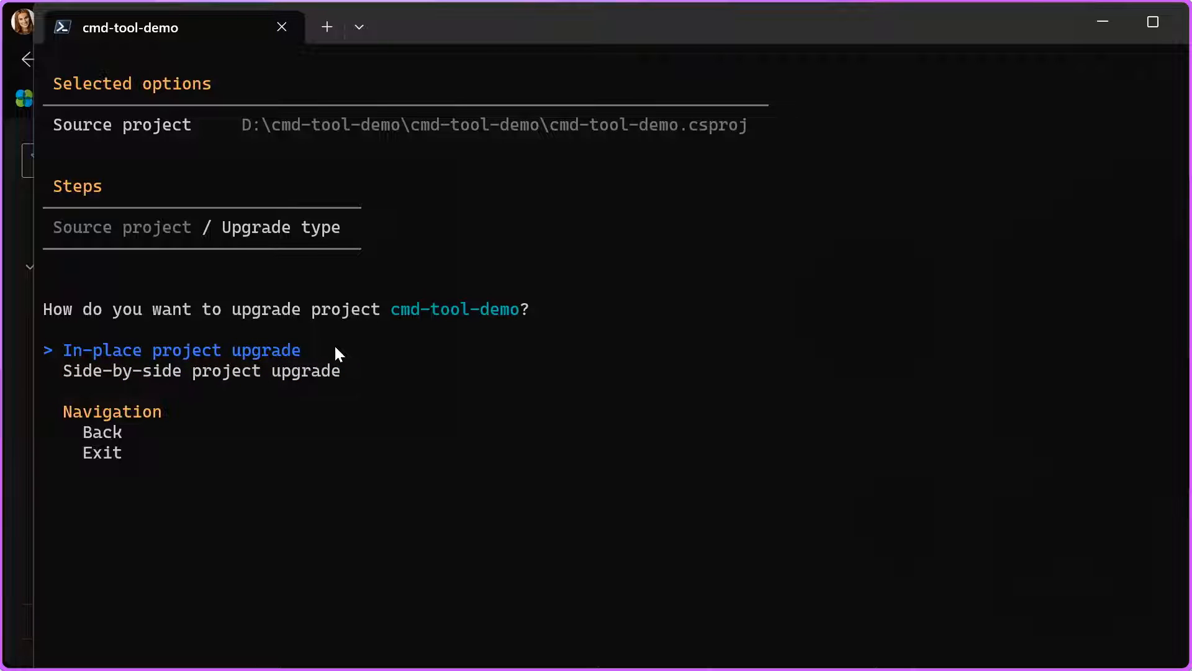
pyautogui.press('Down')
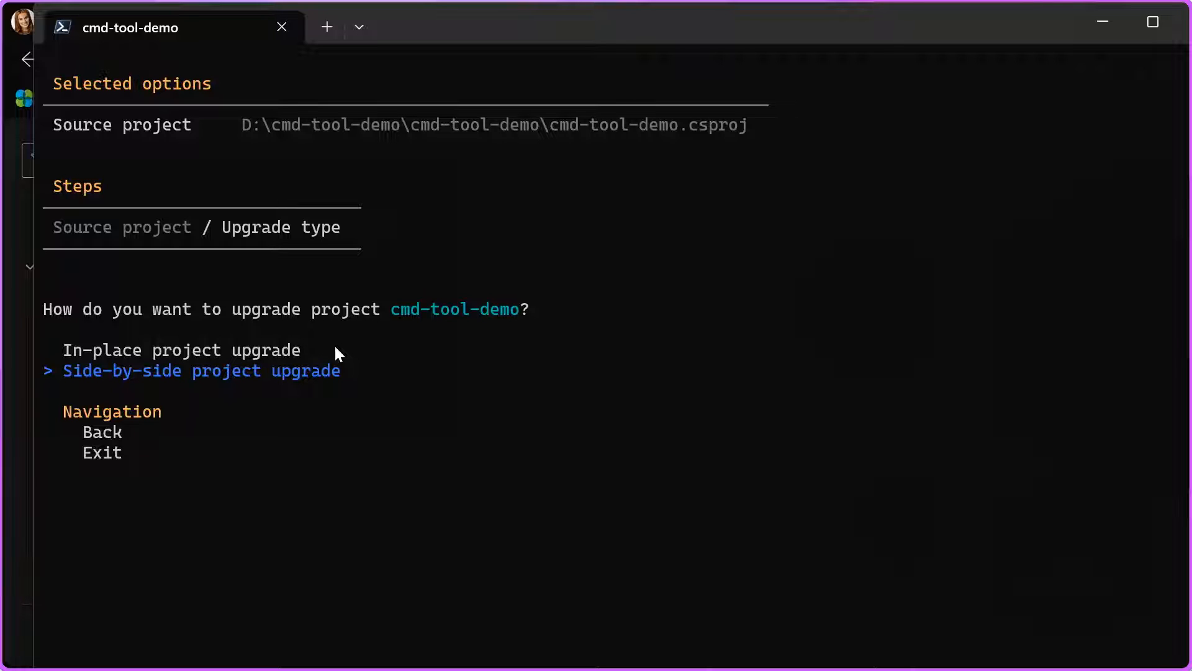
pyautogui.press('Return')
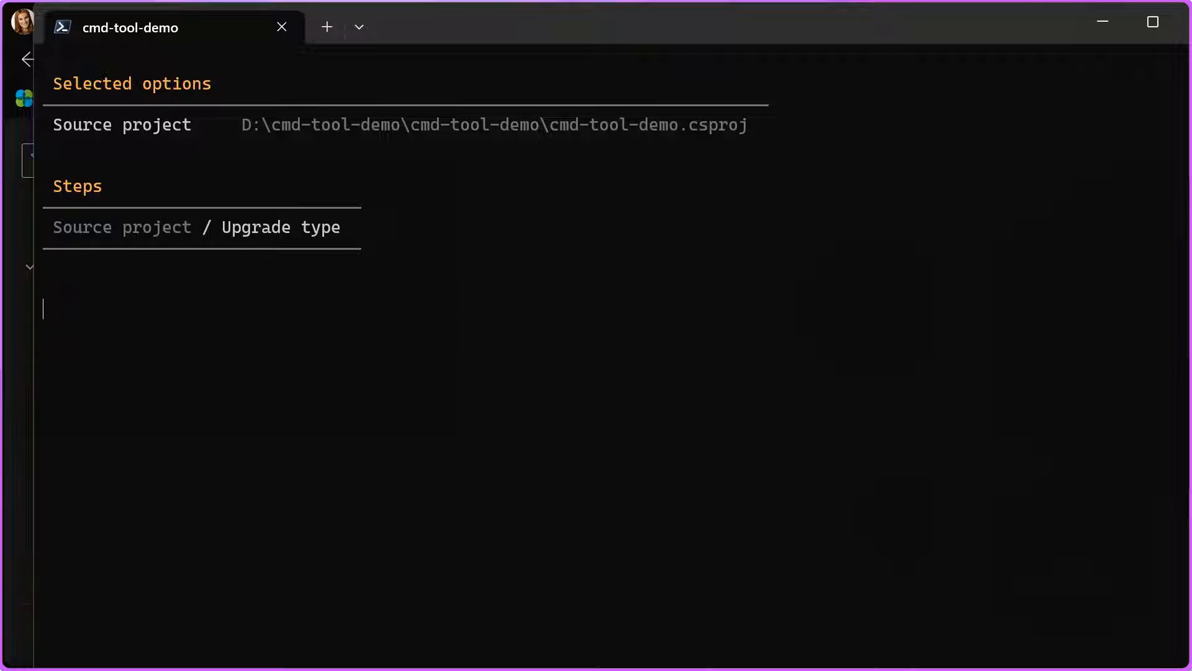
pyautogui.press('Return')
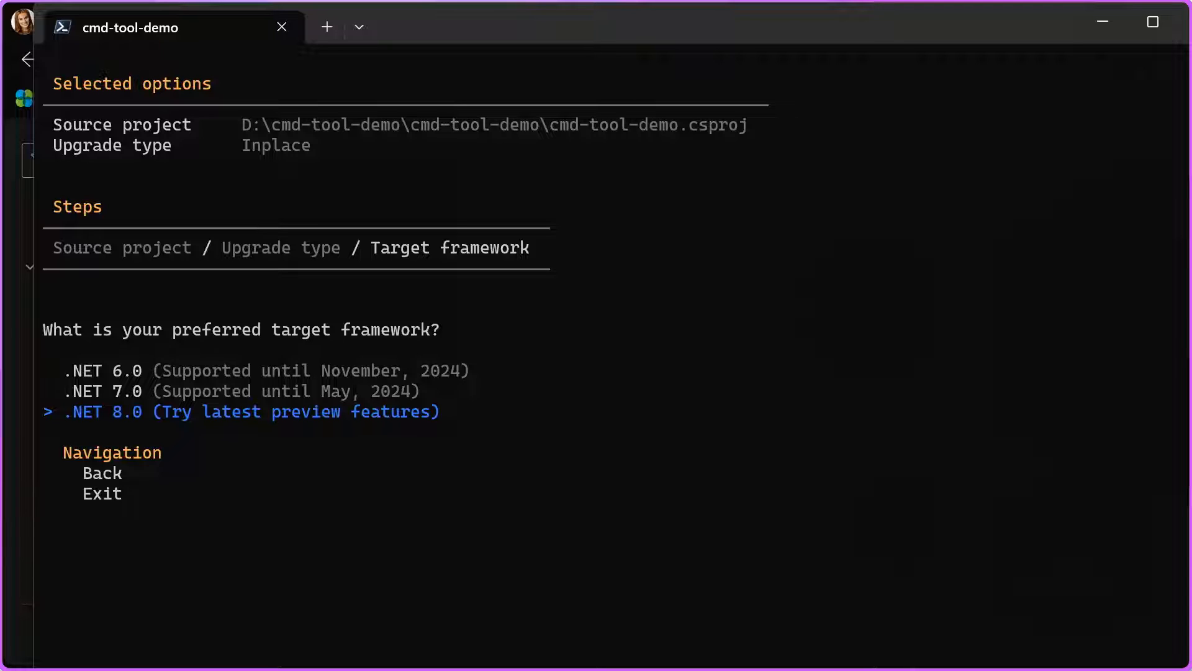
# Target .NET 8.0 and answer y to run the cmd-tool-demo upgrade.
pyautogui.press('Return')
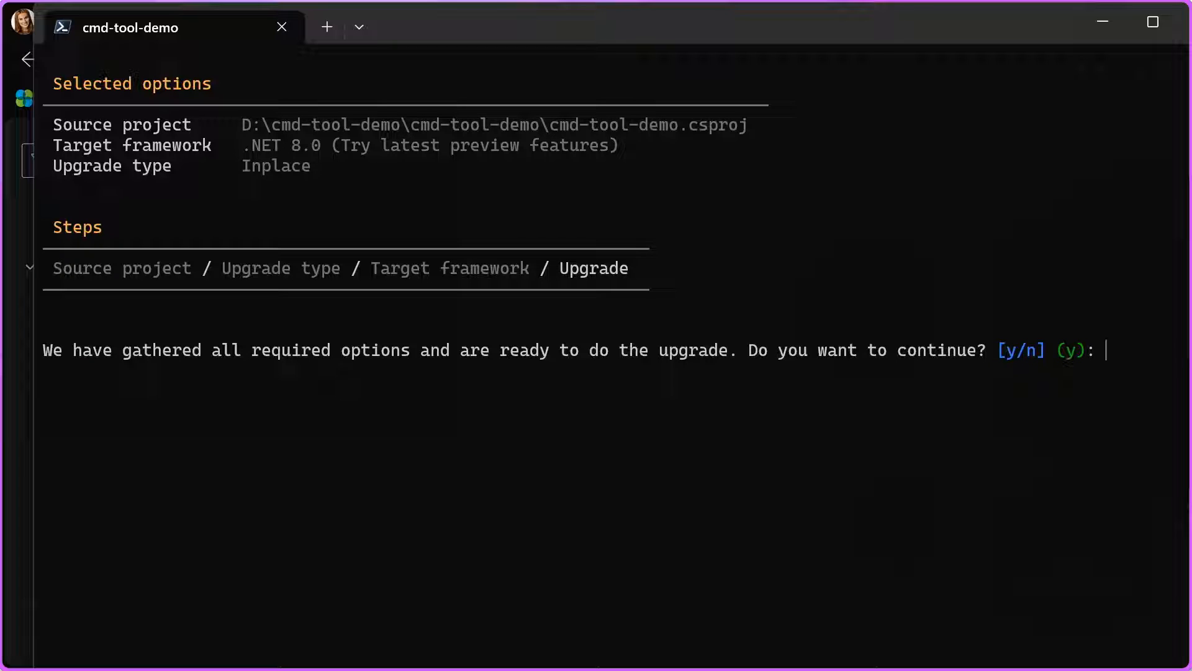
pyautogui.write('y')
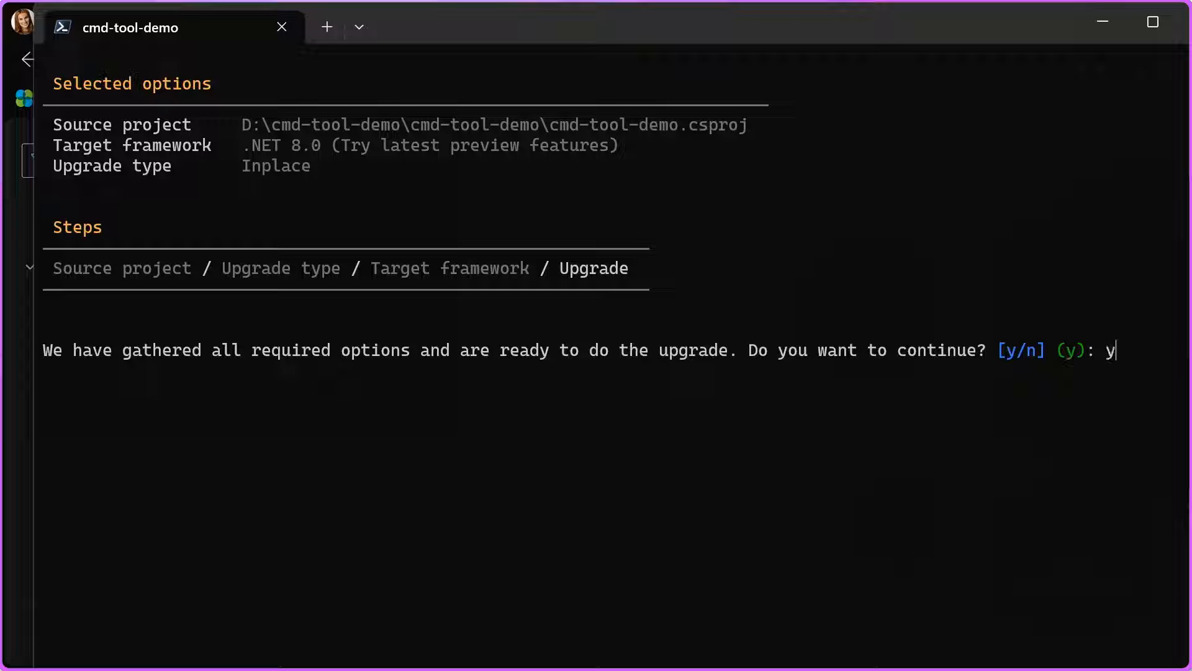
pyautogui.press('Return')
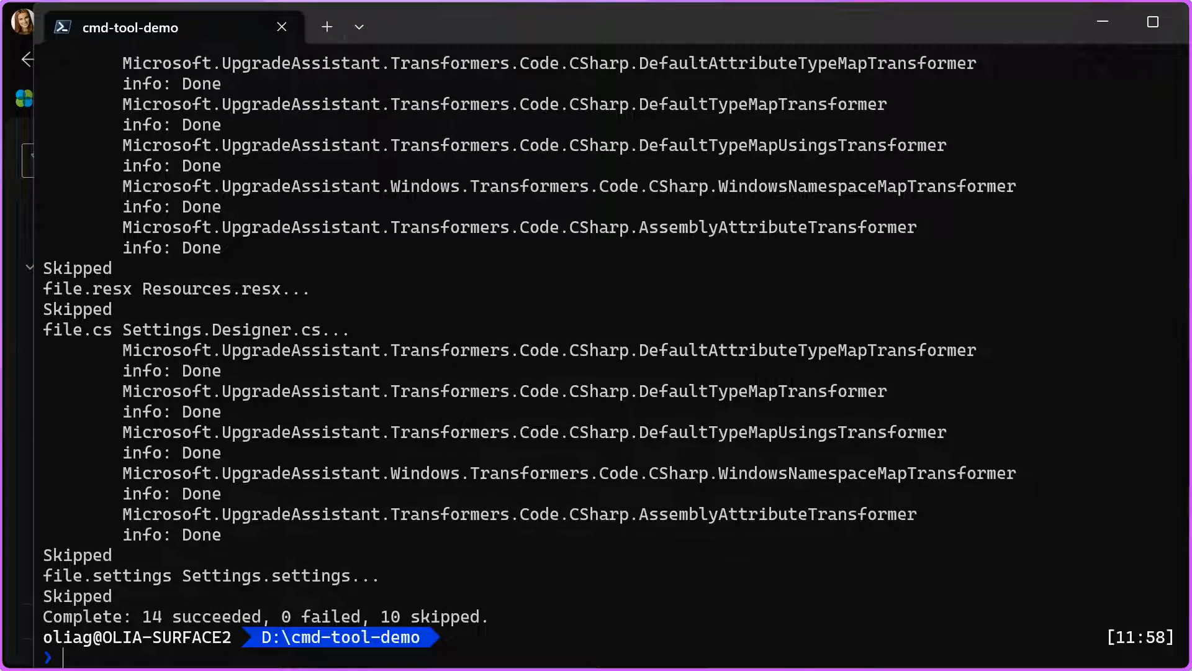
pyautogui.moveTo(6, 362)
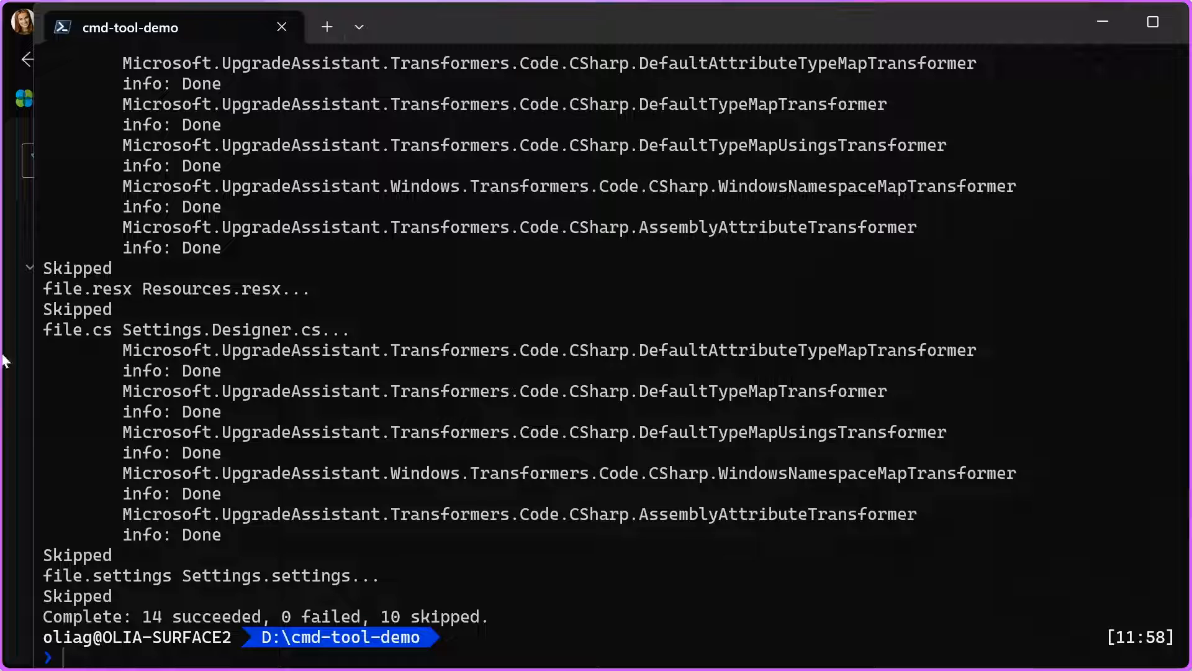
pyautogui.moveTo(197, 621)
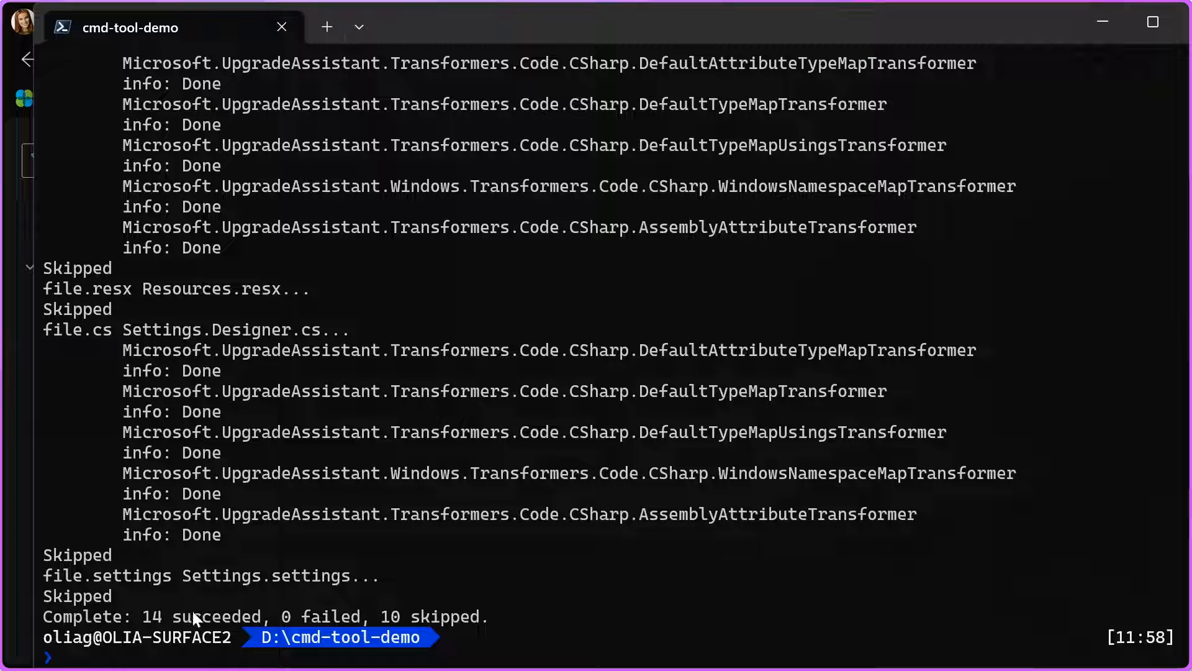
pyautogui.moveTo(308, 606)
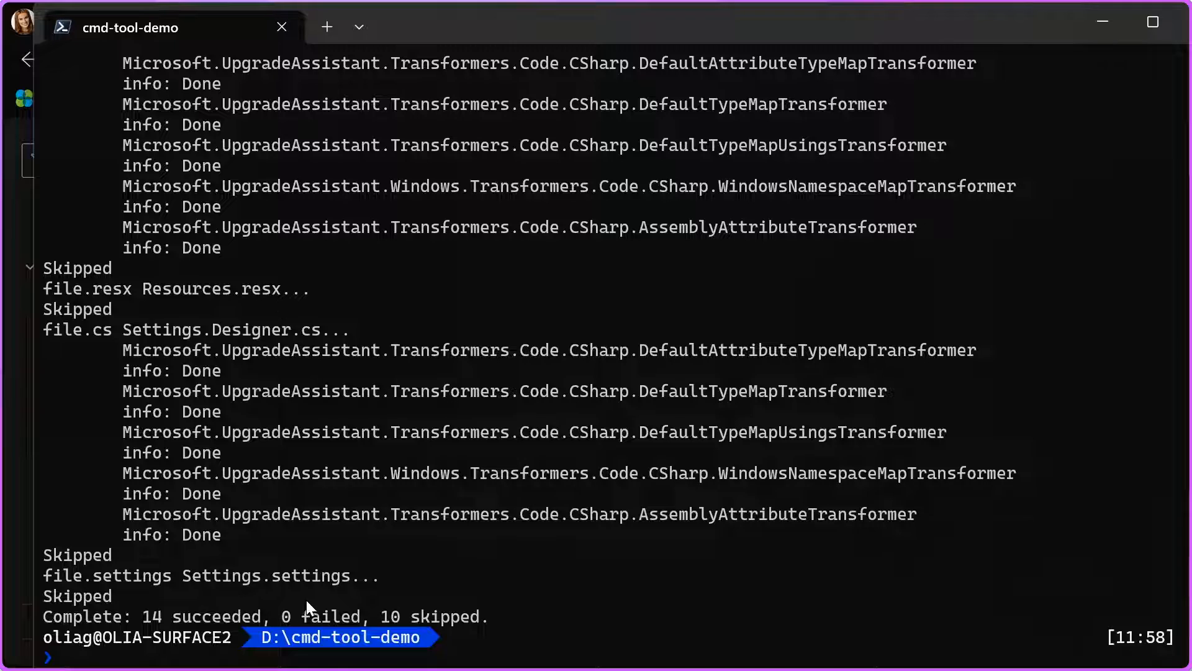
pyautogui.moveTo(487, 637)
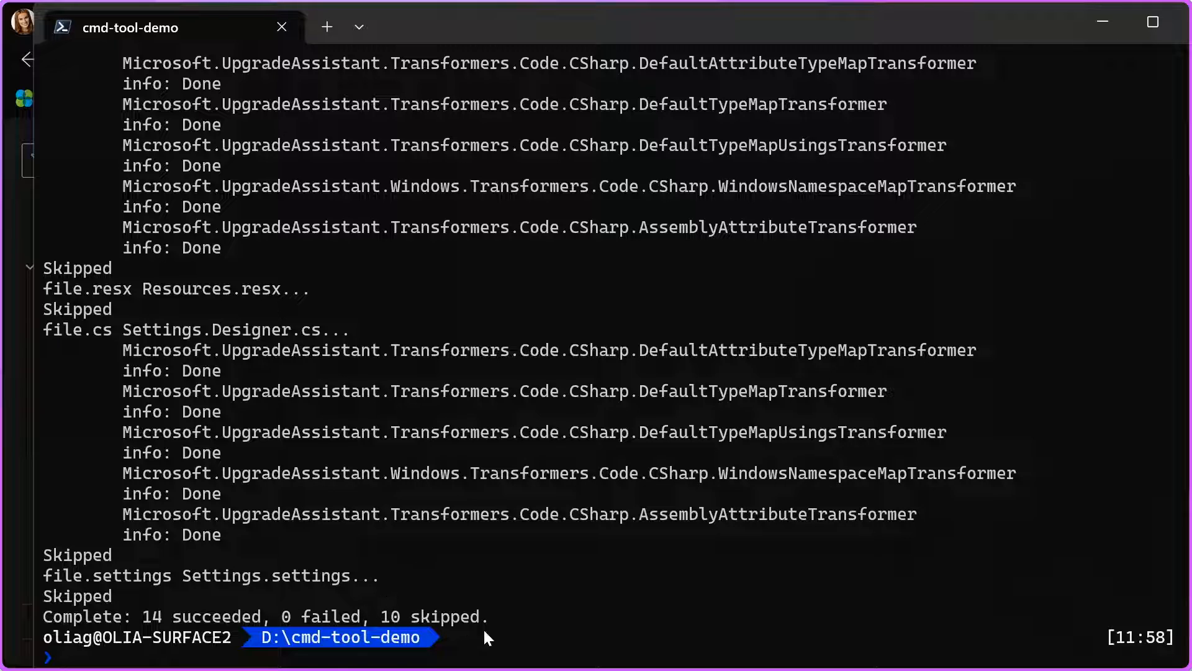
pyautogui.moveTo(502, 630)
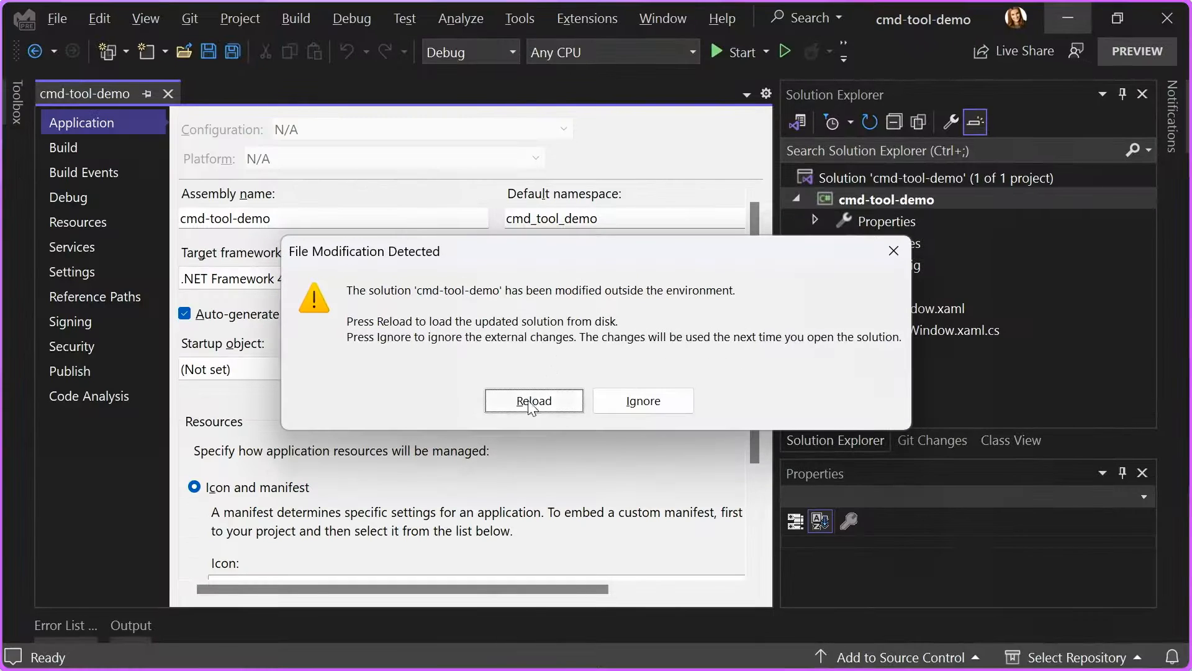
# Reload the modified solution and check the project's Target framework list shows .NET 8.0.
pyautogui.click(533, 401)
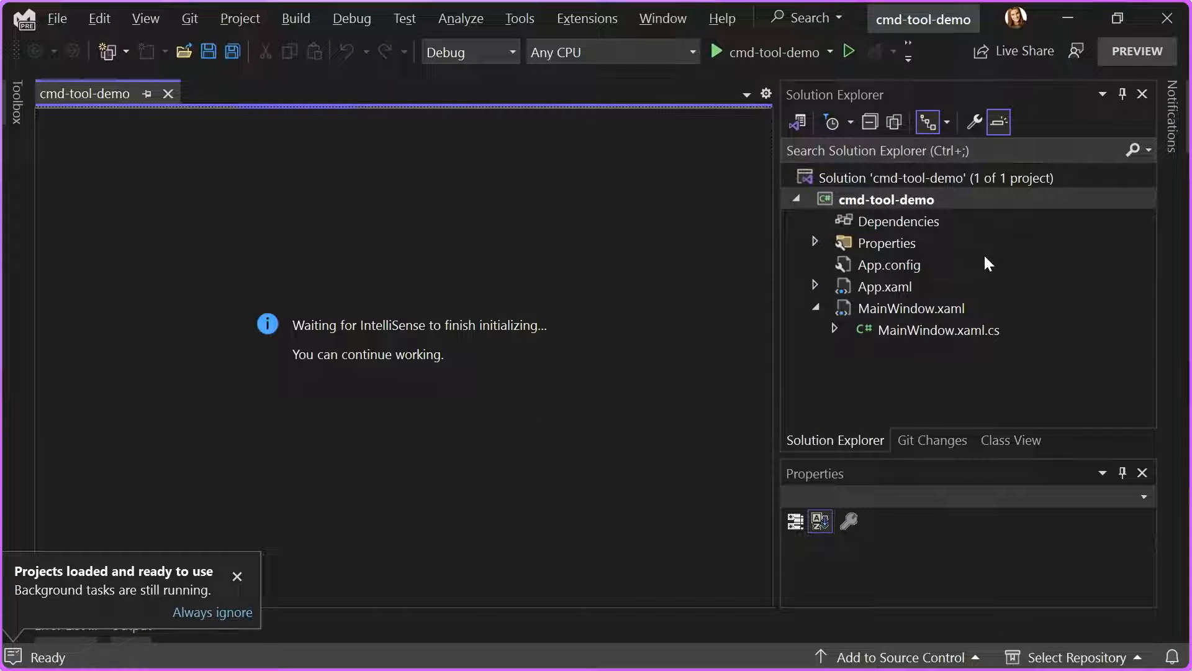
pyautogui.moveTo(793, 238)
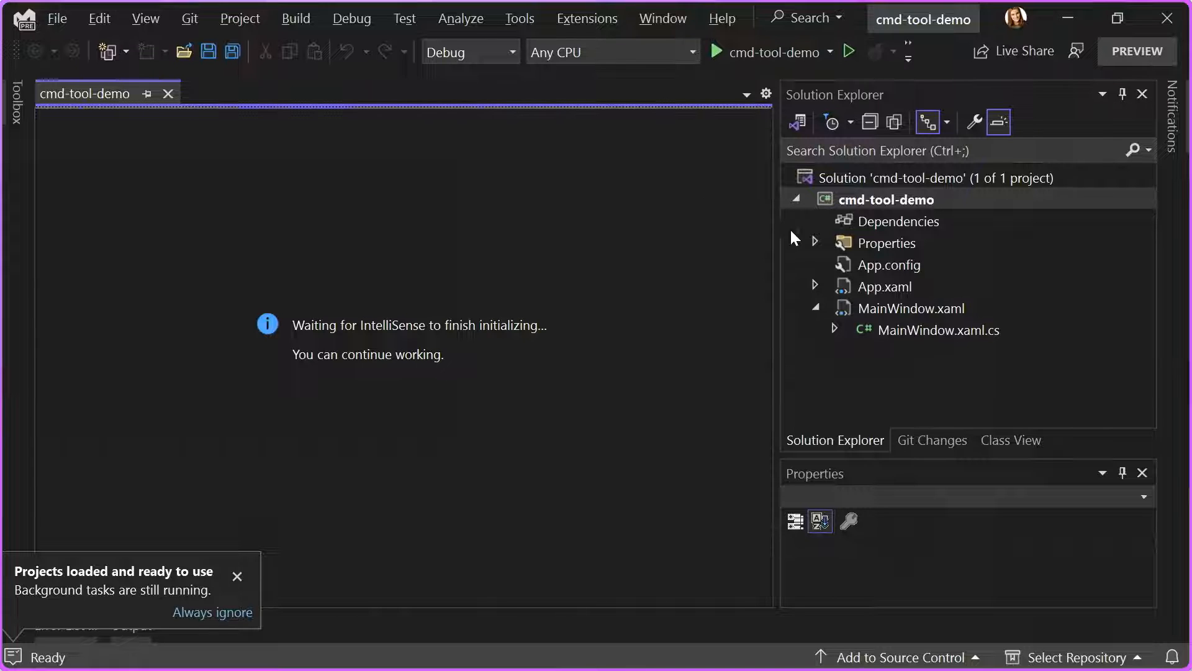
pyautogui.rightClick(884, 199)
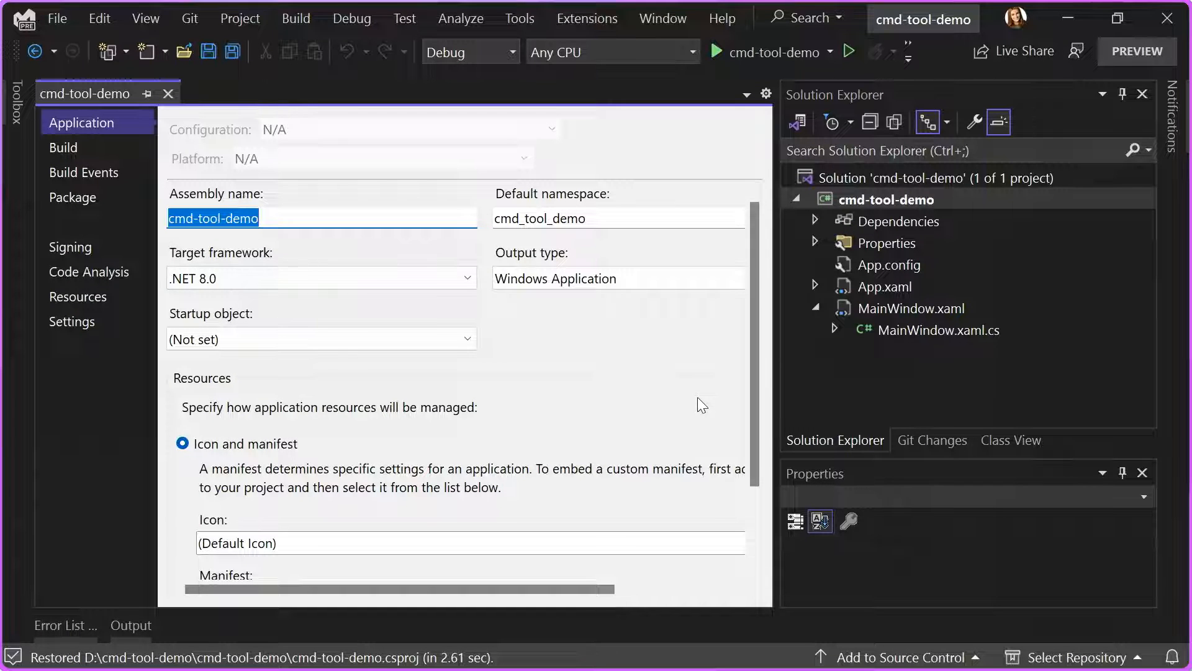
pyautogui.click(319, 278)
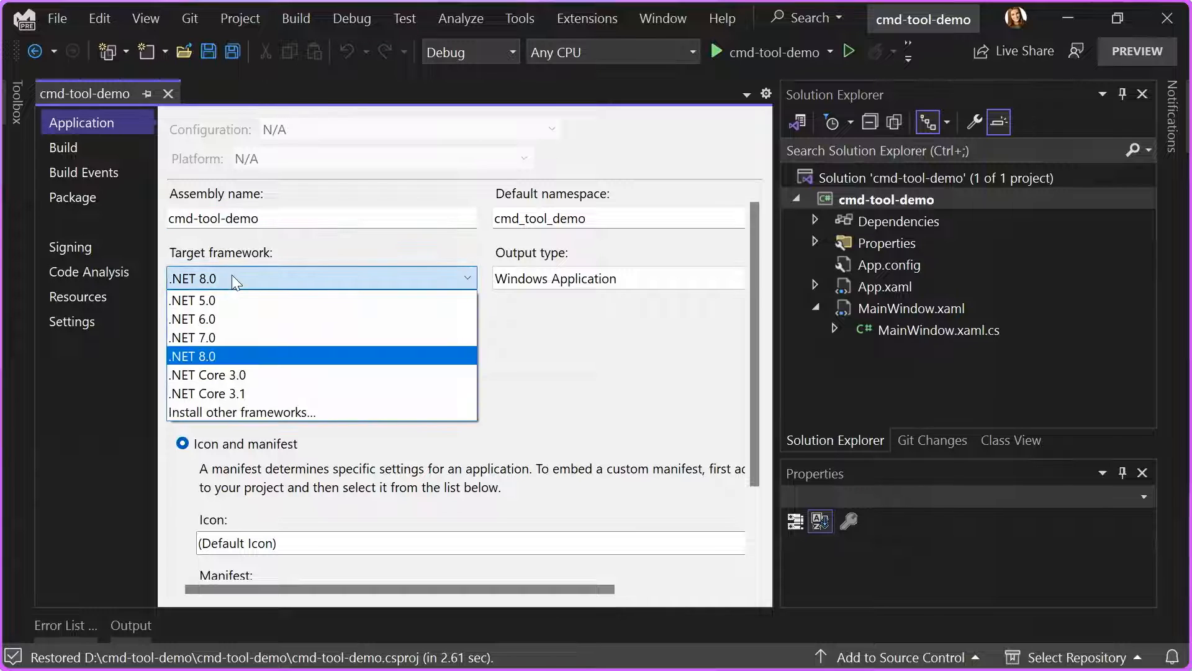